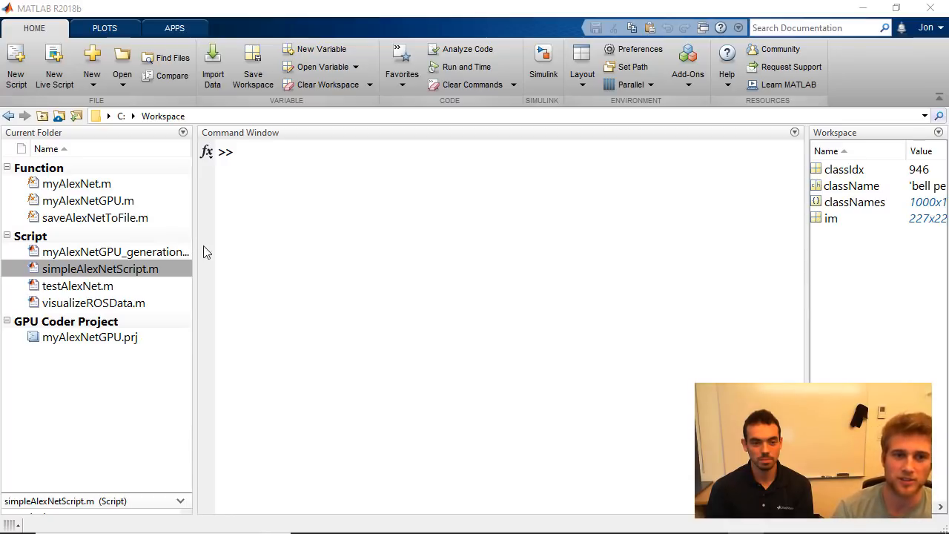
pyautogui.moveTo(91, 290)
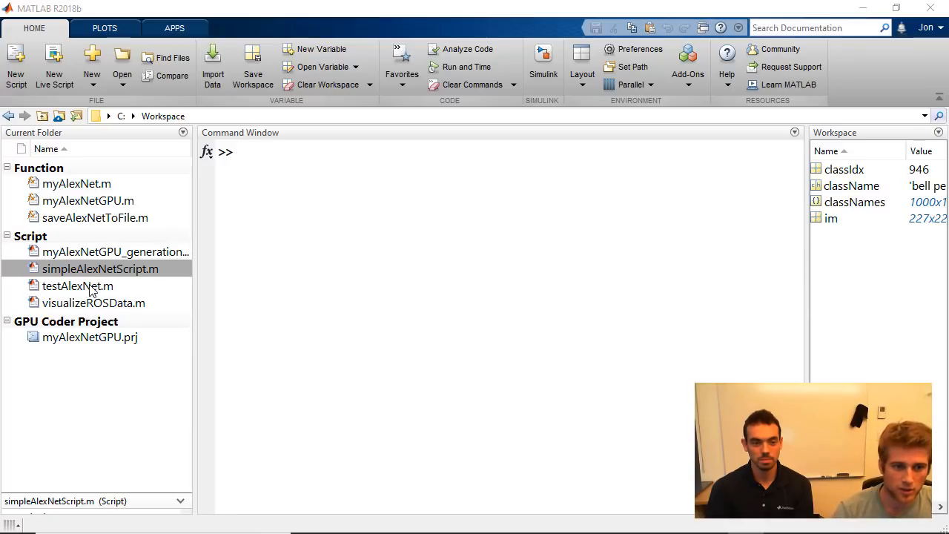
# Step: Open simpleAlexNetScript.m in the Editor from the Current Folder
pyautogui.doubleClick(101, 269)
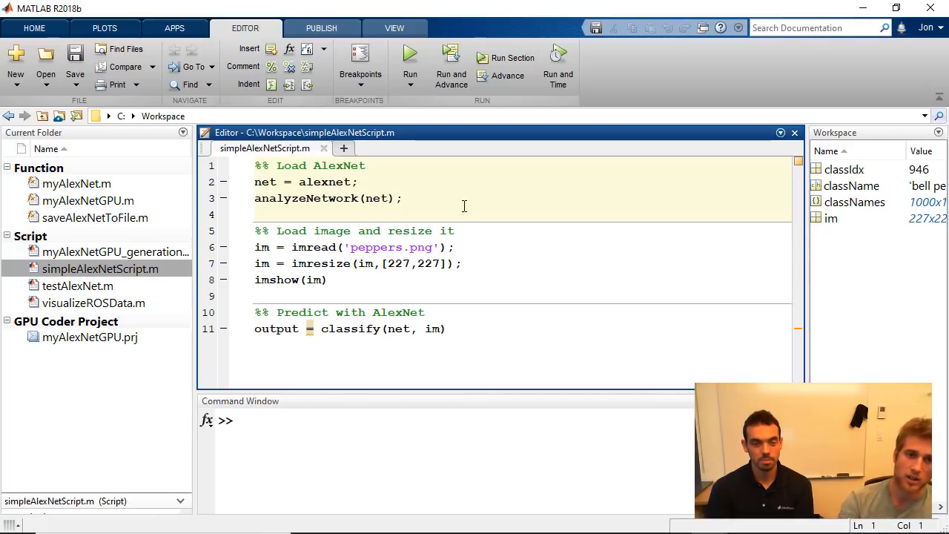
# Step: Run the Load AlexNet section, view the 25-layer Network Analyzer, then close it
pyautogui.click(510, 58)
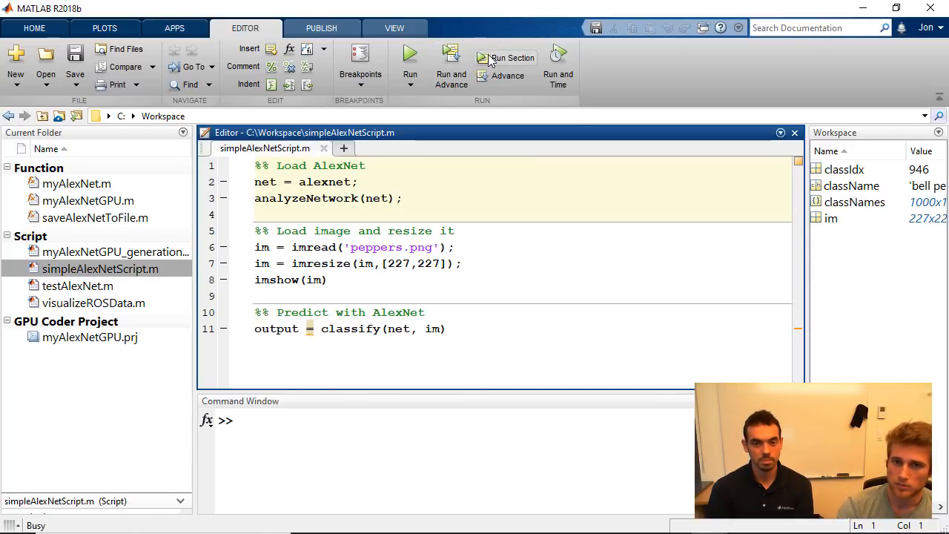
pyautogui.click(409, 65)
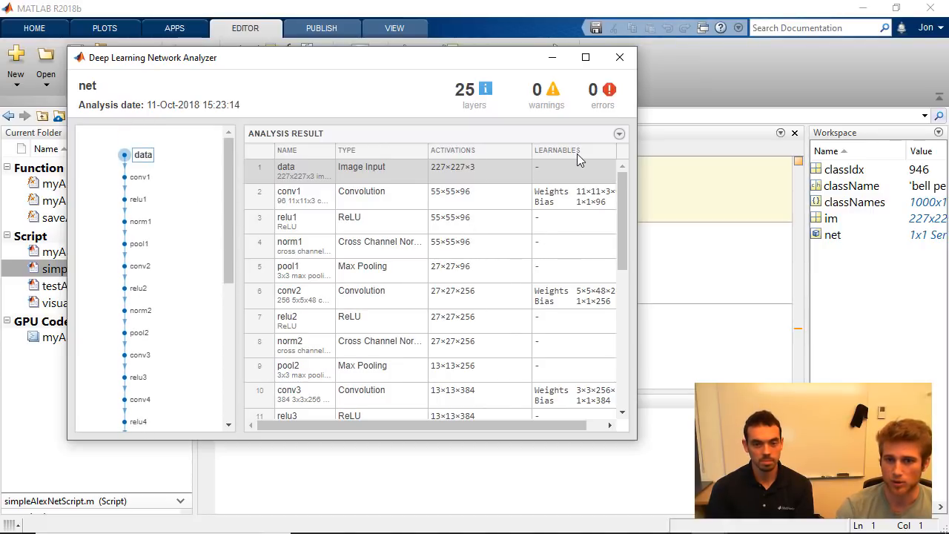
pyautogui.click(620, 56)
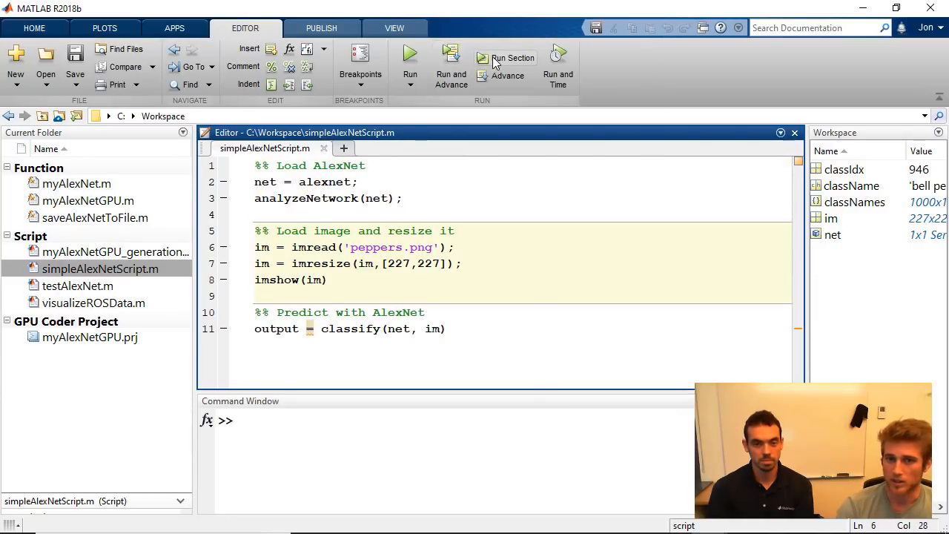
# Step: Run the image section, close the peppers figure, then run the Predict section to print bell pepper
pyautogui.click(514, 58)
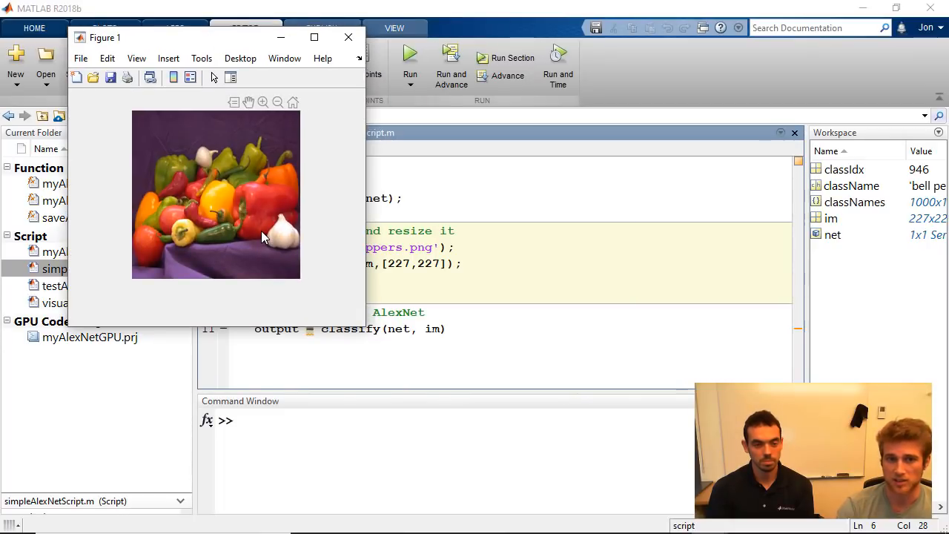
pyautogui.moveTo(300, 270)
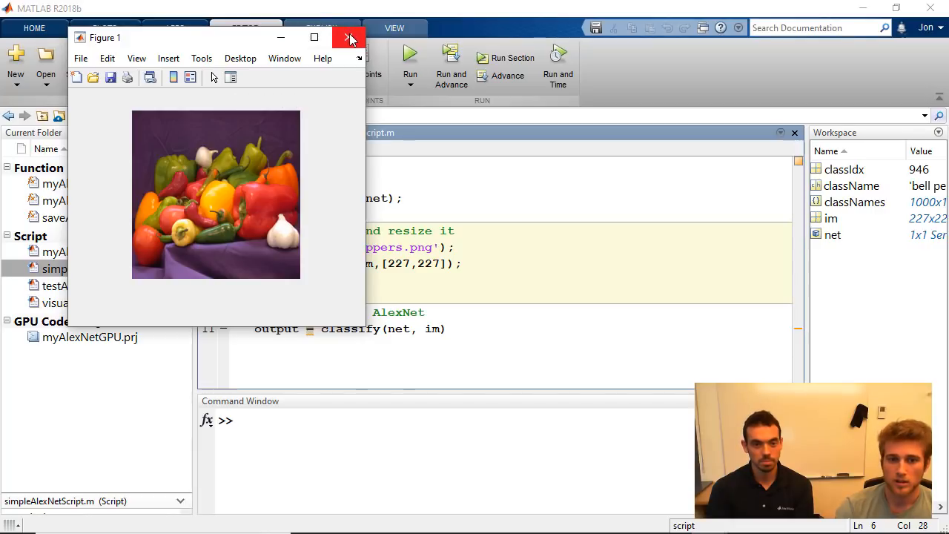
pyautogui.click(350, 37)
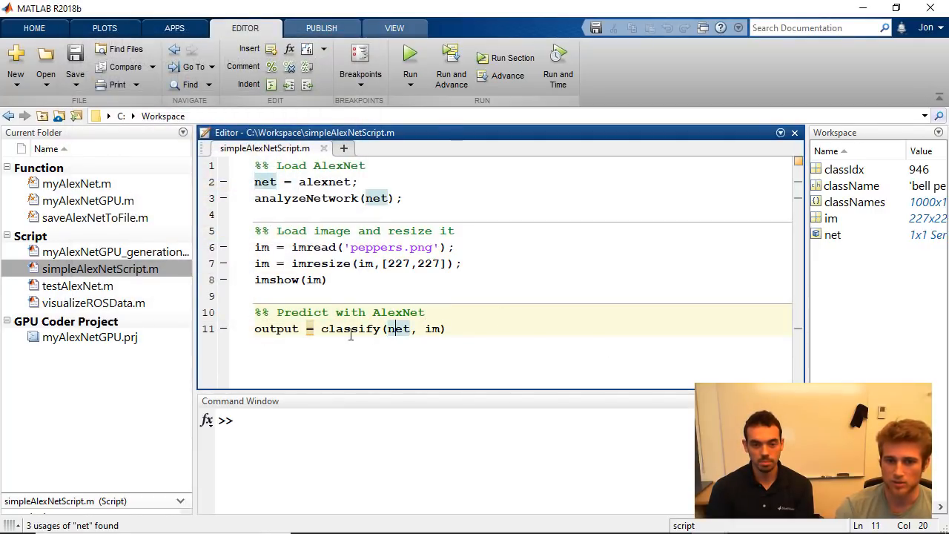
pyautogui.click(410, 52)
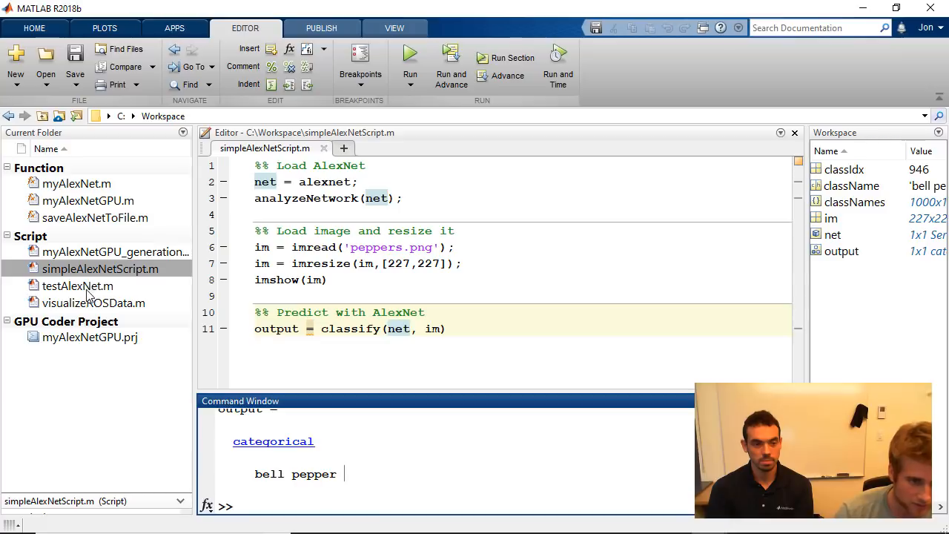
# Step: Open and read myAlexNetGPU.m, return to simpleAlexNetScript.m and highlight the uses of net
pyautogui.doubleClick(87, 200)
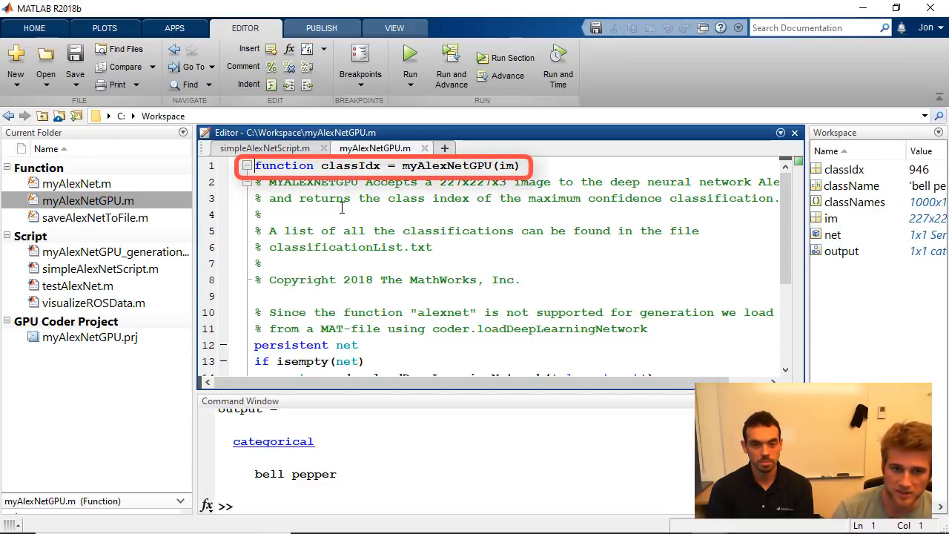
pyautogui.click(439, 166)
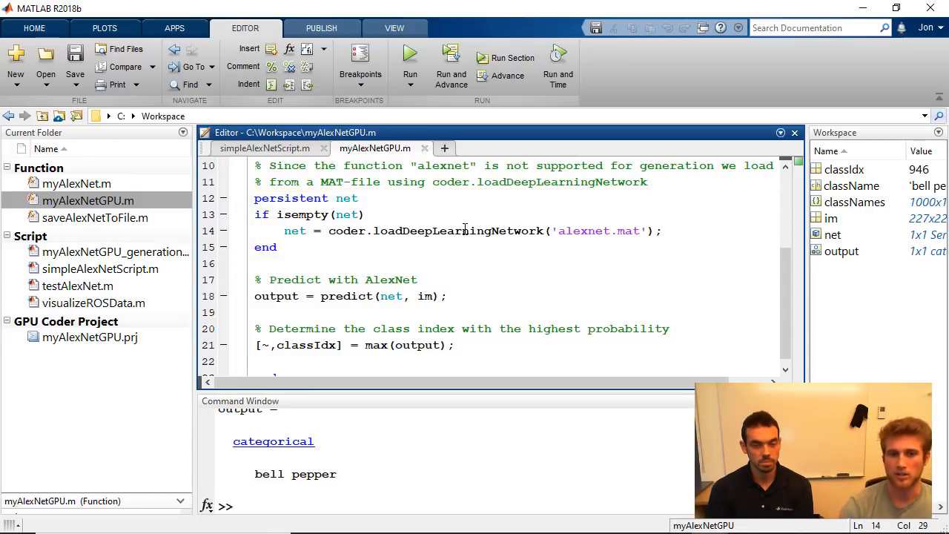
pyautogui.click(259, 148)
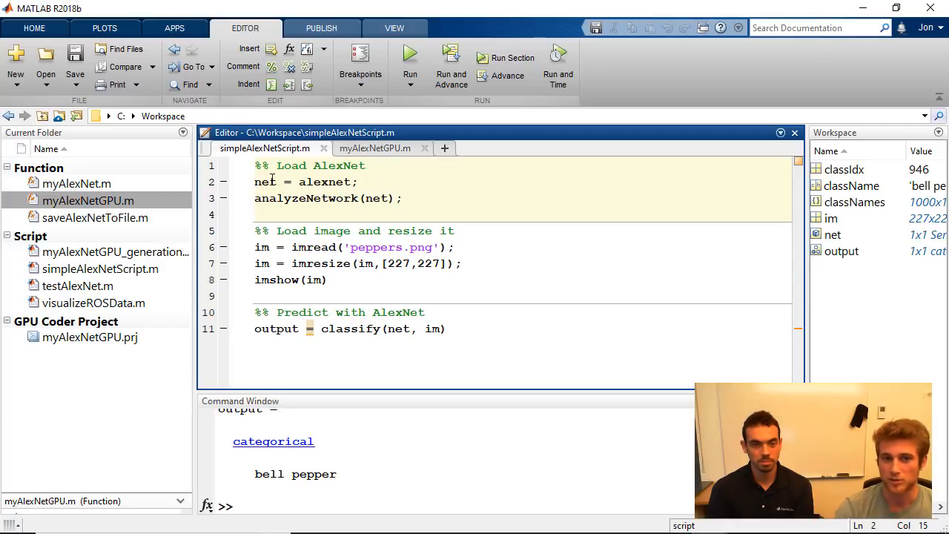
pyautogui.click(264, 181)
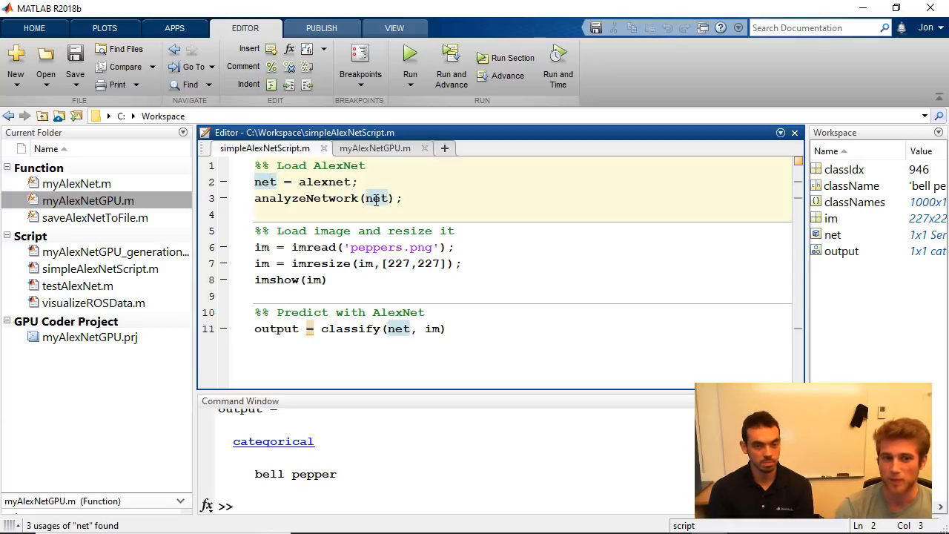
pyautogui.moveTo(66, 221)
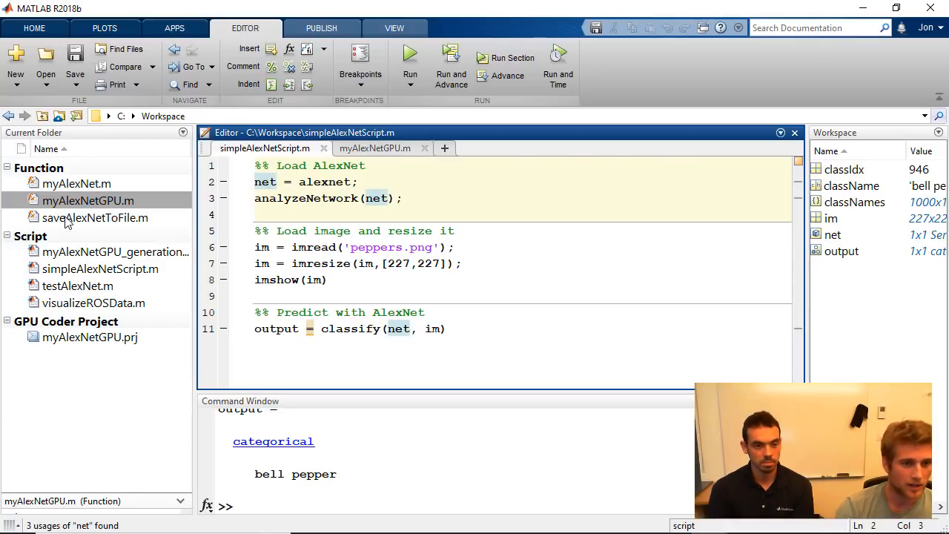
# Step: Open saveAlexNetToFile.m and run it so alexnet.mat is written to the current folder
pyautogui.doubleClick(95, 216)
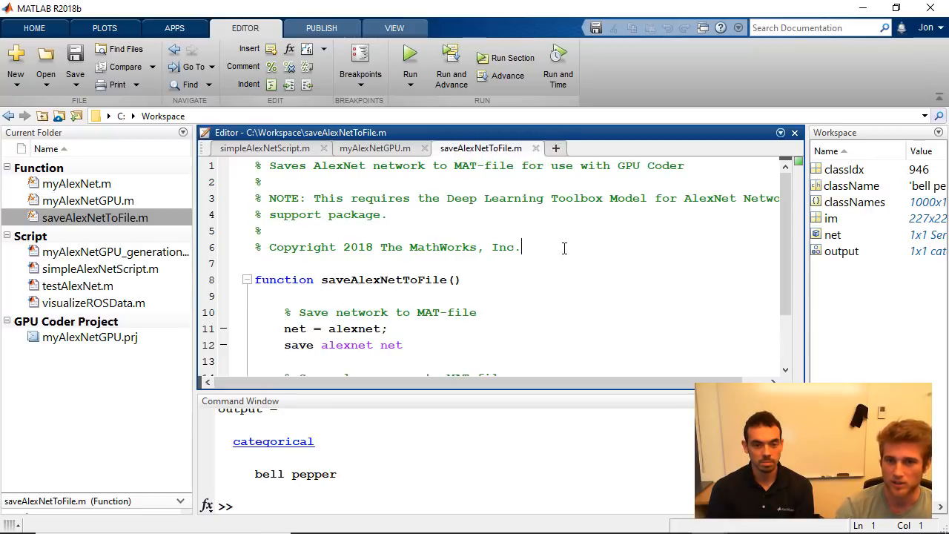
pyautogui.scroll(-3)
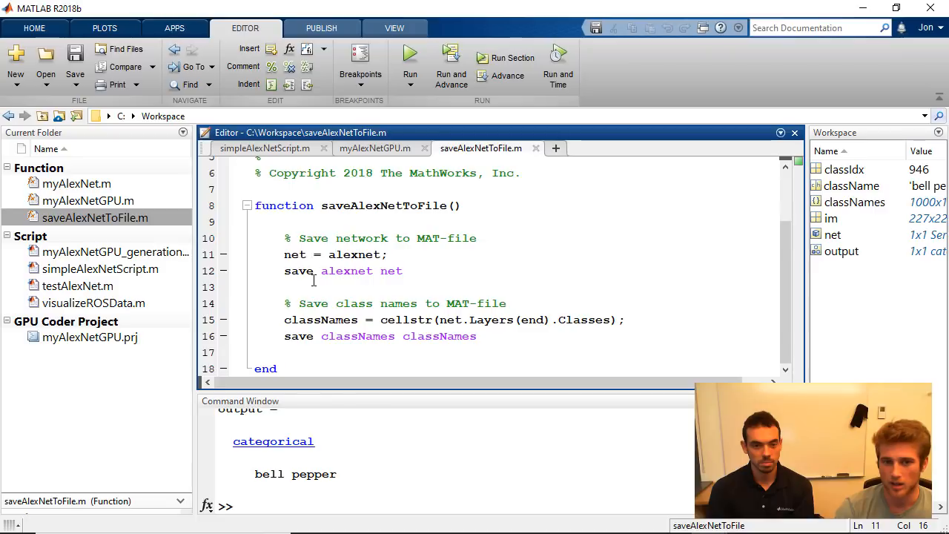
pyautogui.doubleClick(391, 270)
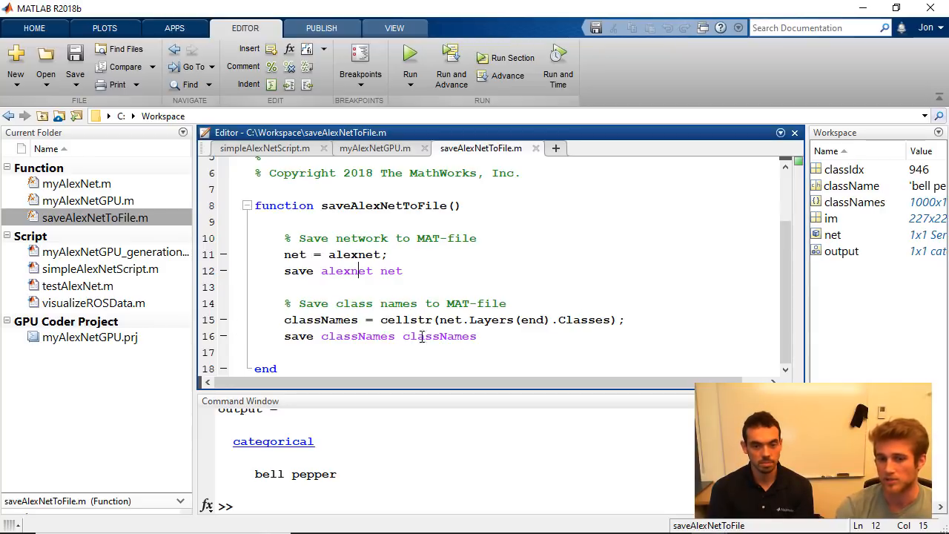
pyautogui.click(409, 52)
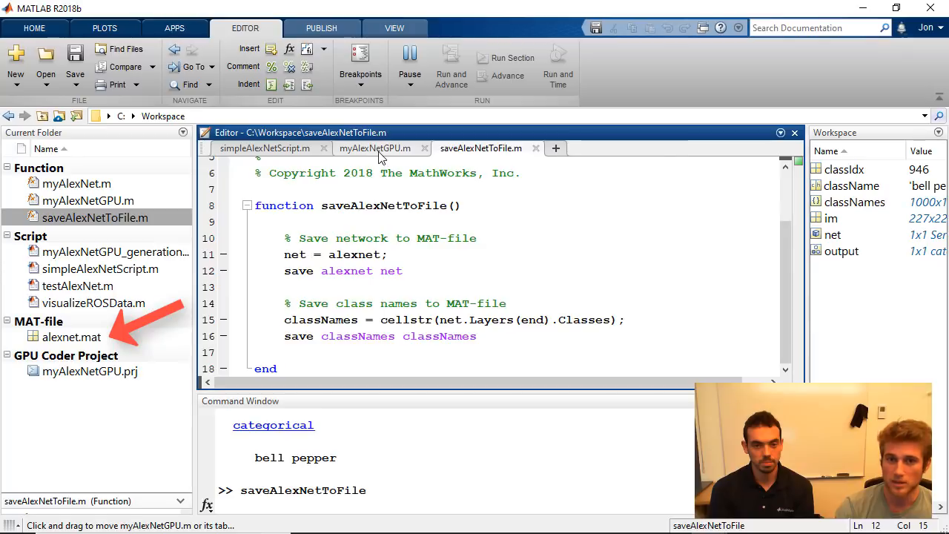
# Step: Review myAlexNetGPU.m, highlighting the uses of im, output and the classIdx result
pyautogui.click(373, 148)
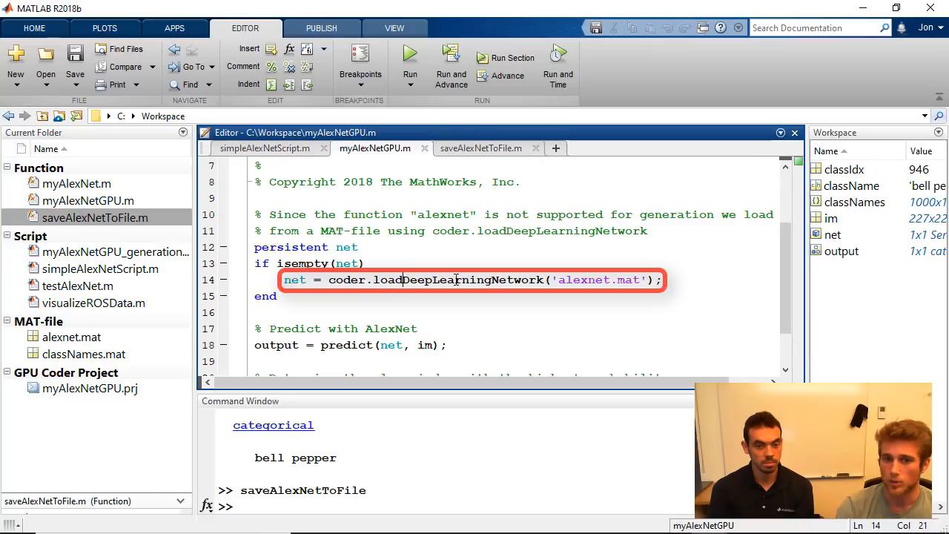
pyautogui.click(380, 278)
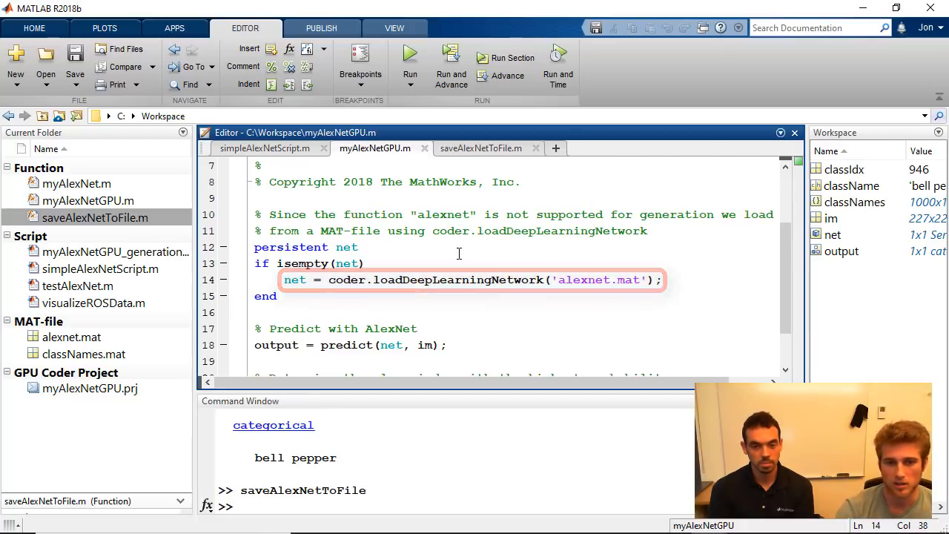
pyautogui.scroll(-3)
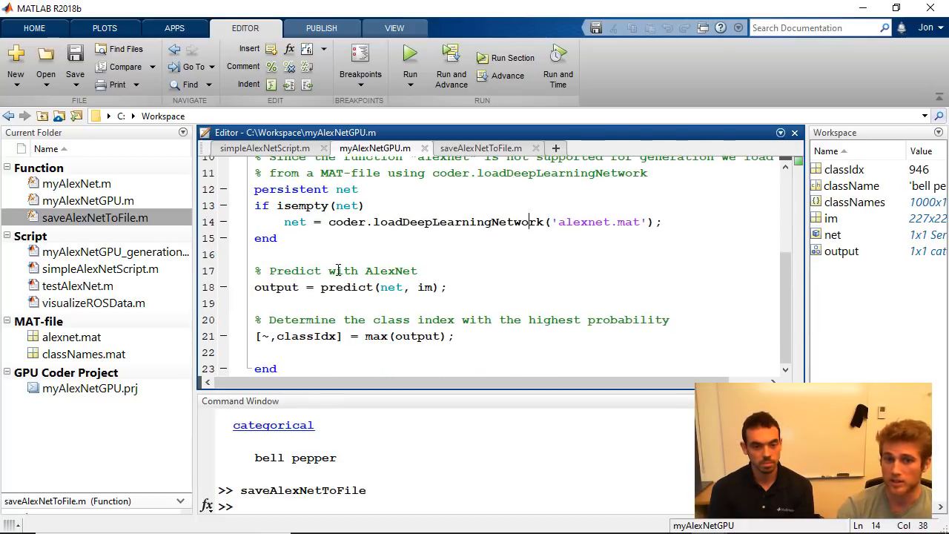
pyautogui.click(354, 287)
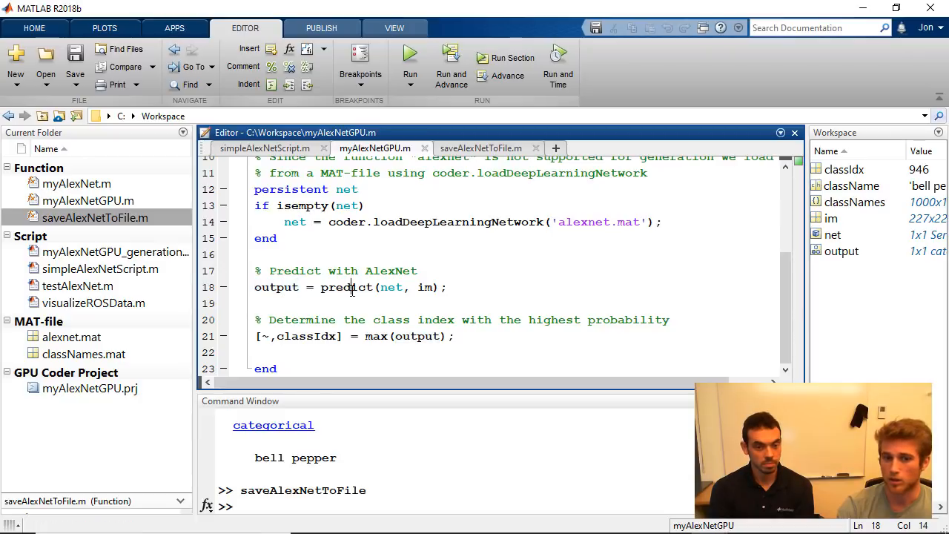
pyautogui.scroll(3)
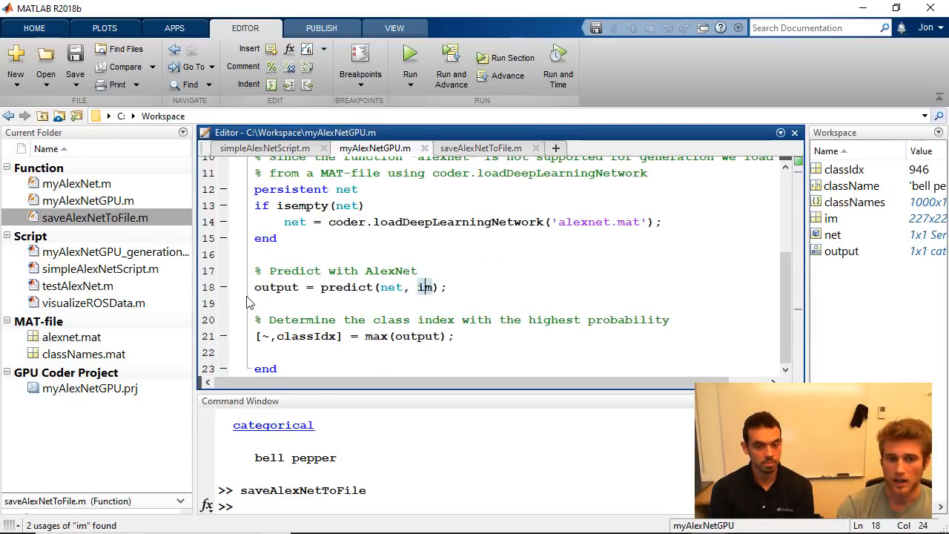
pyautogui.click(418, 335)
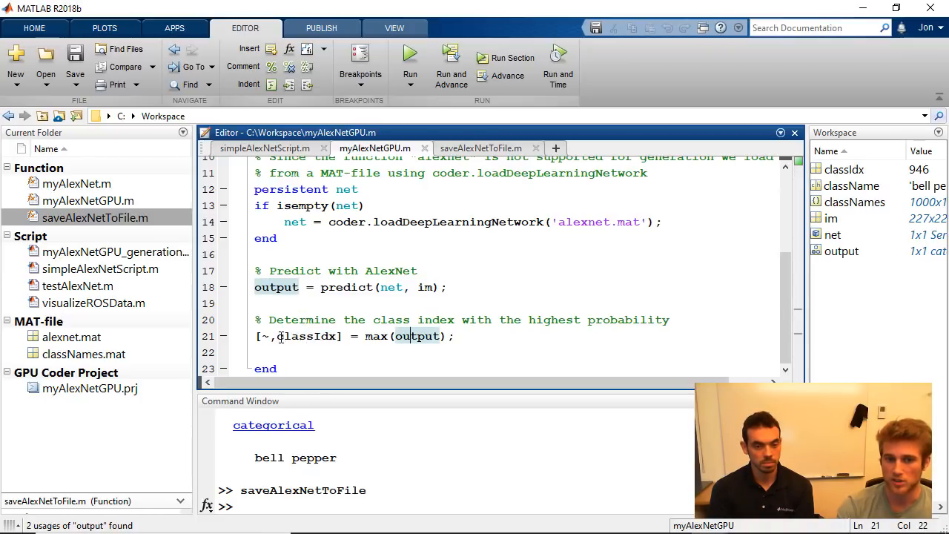
pyautogui.doubleClick(305, 335)
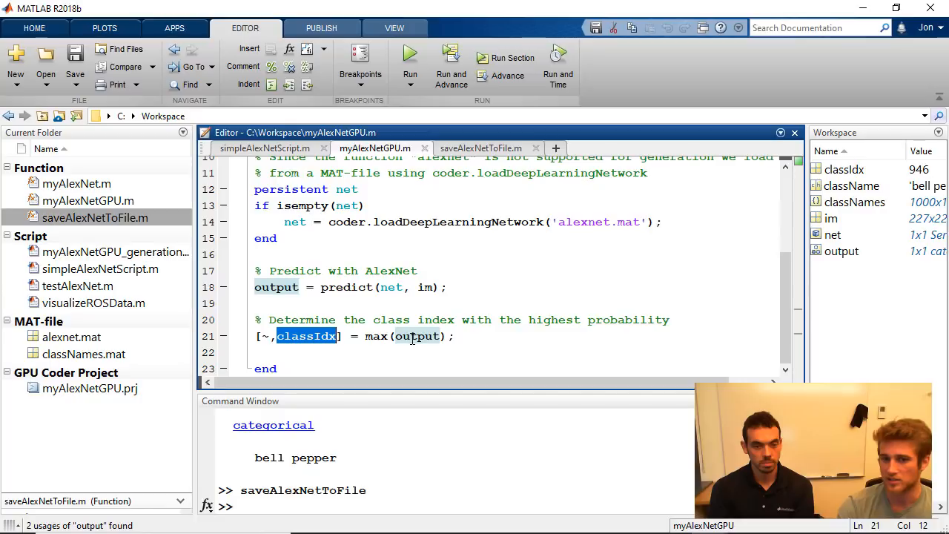
pyautogui.doubleClick(305, 336)
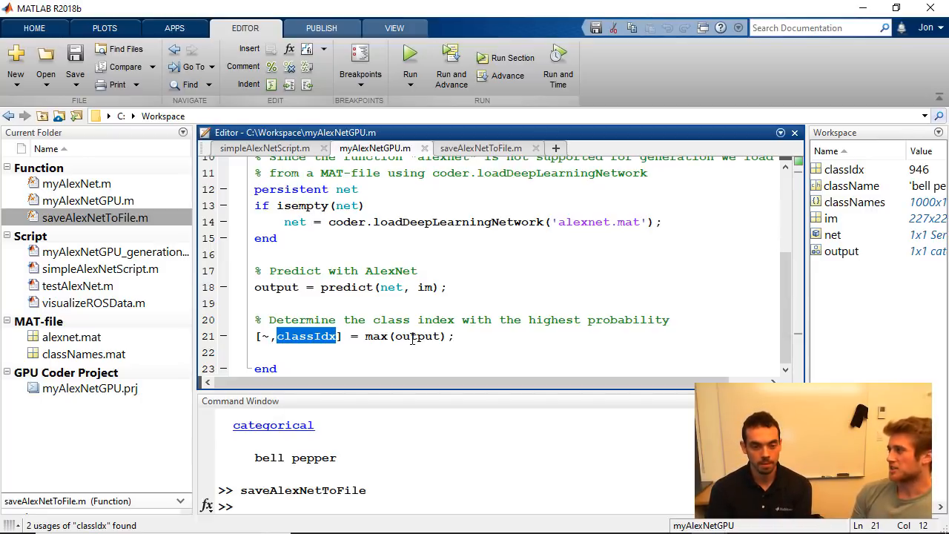
pyautogui.moveTo(74, 280)
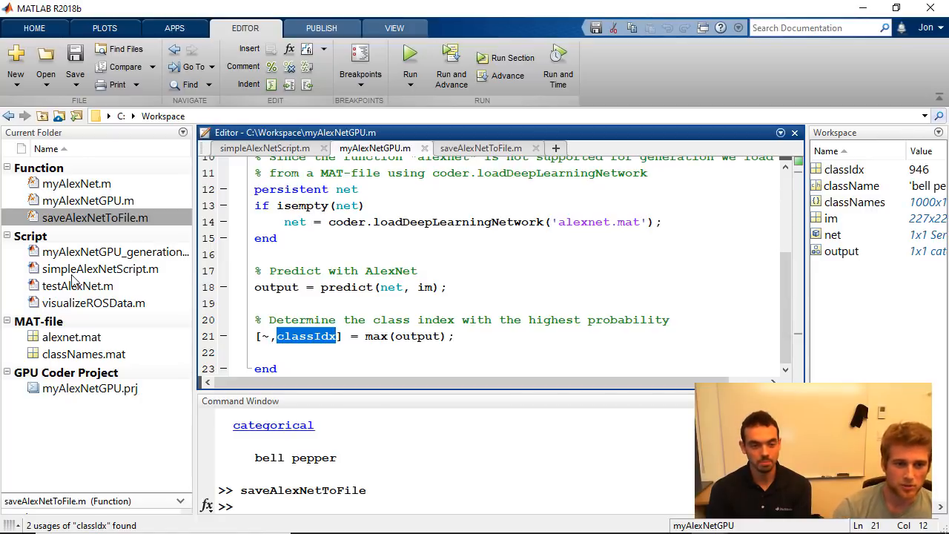
pyautogui.moveTo(74, 288)
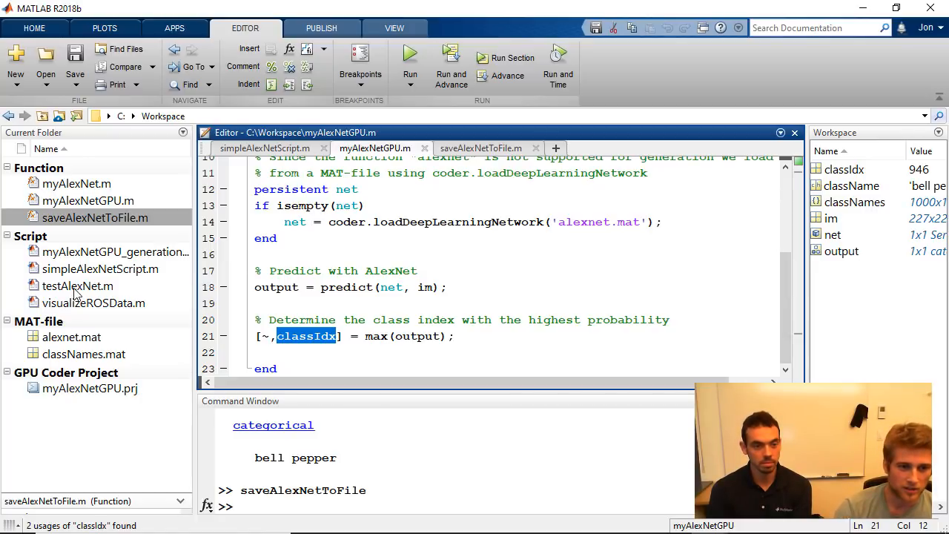
# Step: Run testAlexNet.m with myAlexNetGPU to get bell pepper, class 946, and launch GPU Coder
pyautogui.click(77, 285)
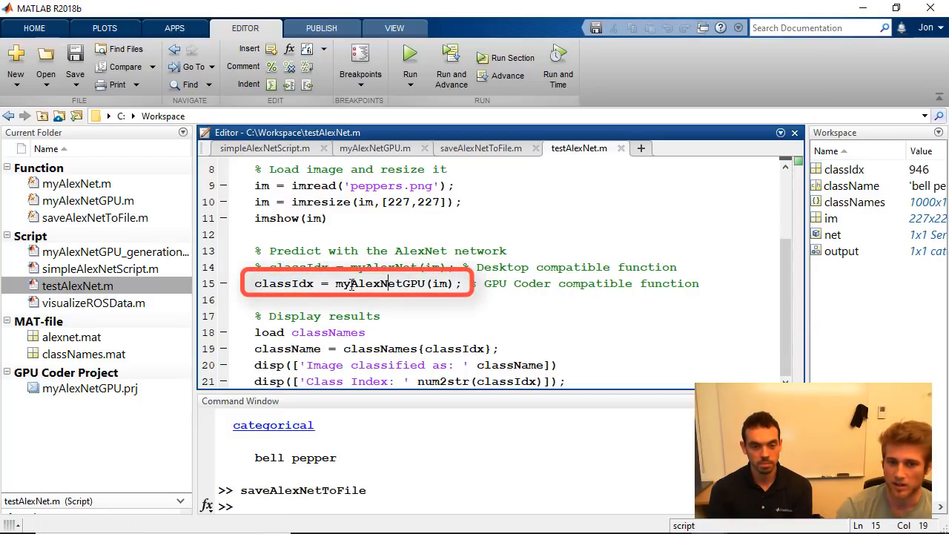
pyautogui.doubleClick(380, 284)
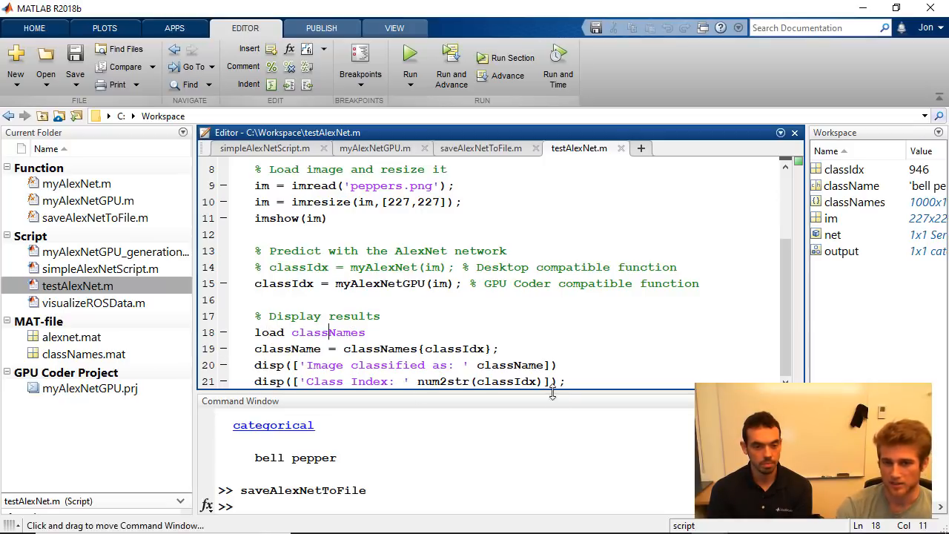
pyautogui.moveTo(409, 53)
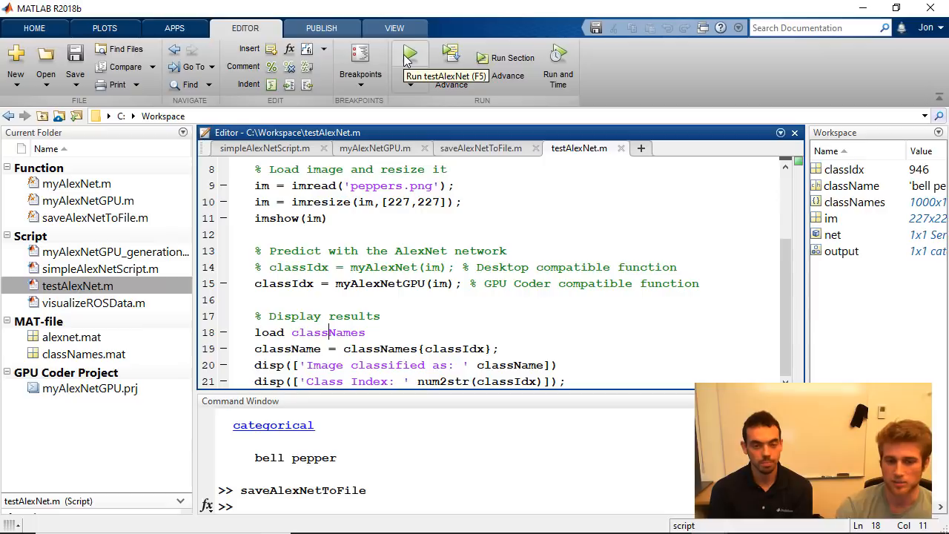
pyautogui.click(409, 57)
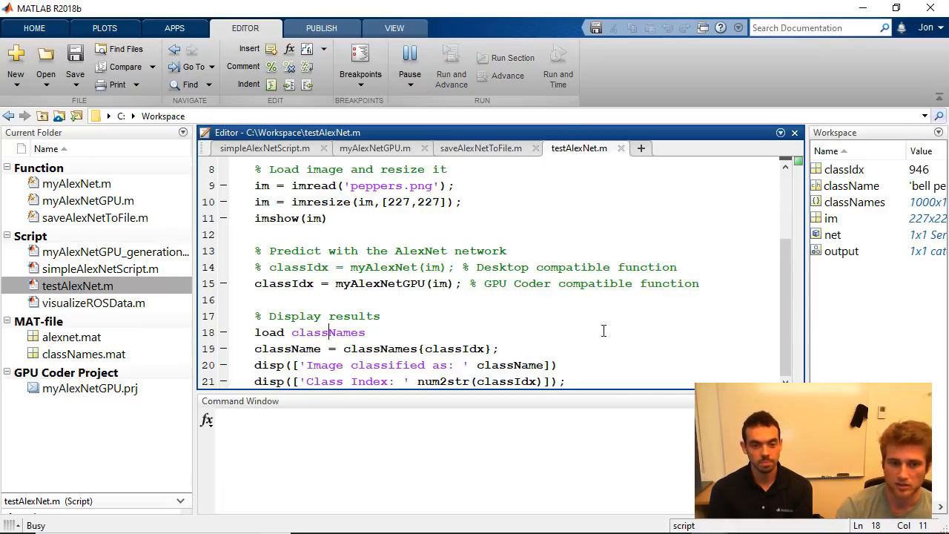
pyautogui.click(409, 63)
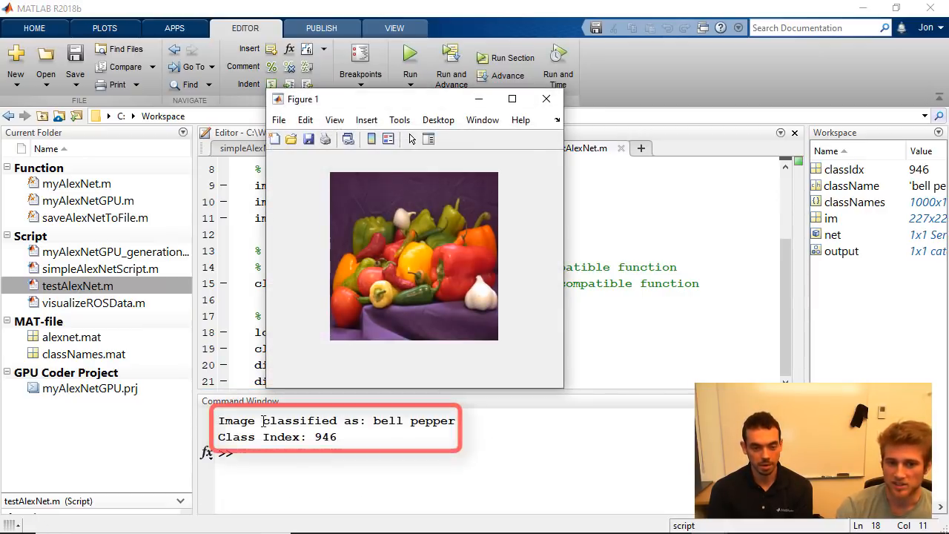
pyautogui.click(545, 98)
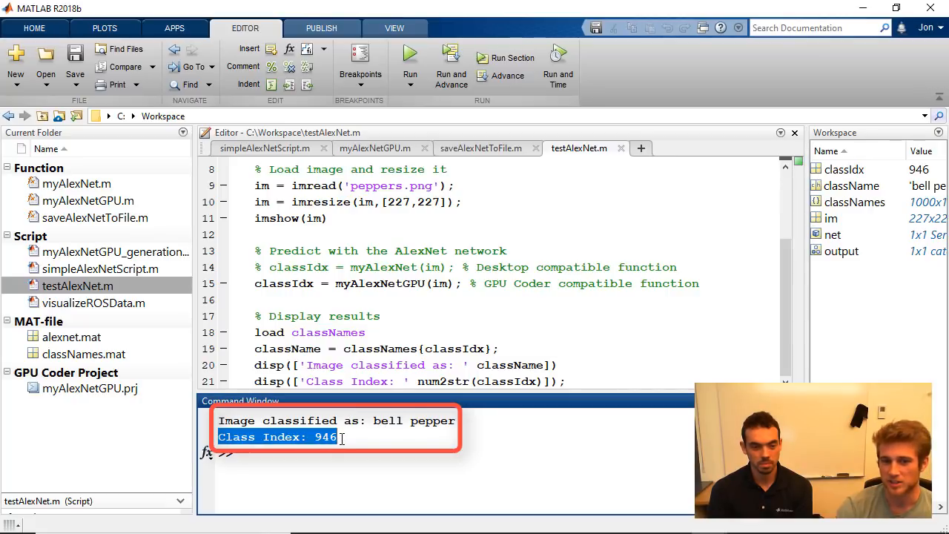
pyautogui.click(350, 438)
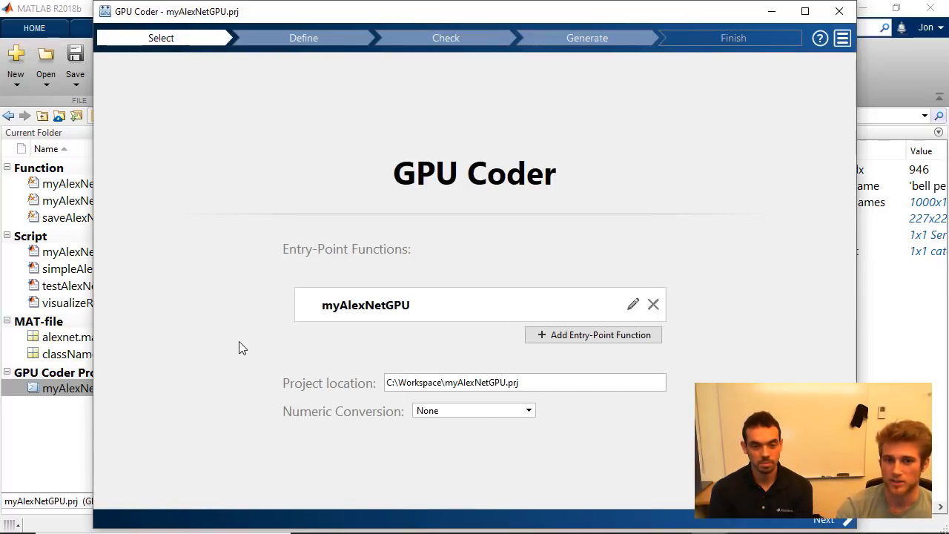
# Step: Open myAlexNetGPU.prj, define the input as uint8 227x227x3 via testAlexNet and reach Check for Run-Time Issues
pyautogui.click(365, 306)
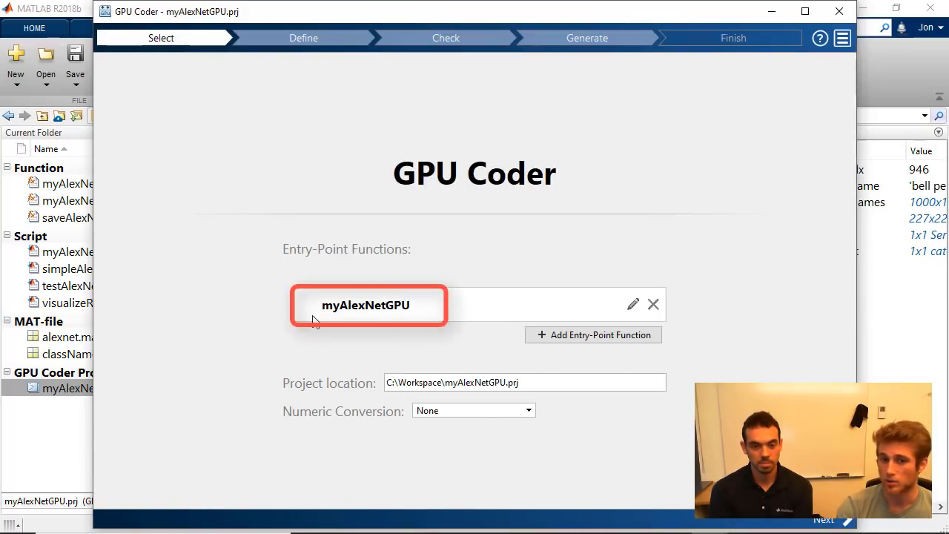
pyautogui.moveTo(468, 310)
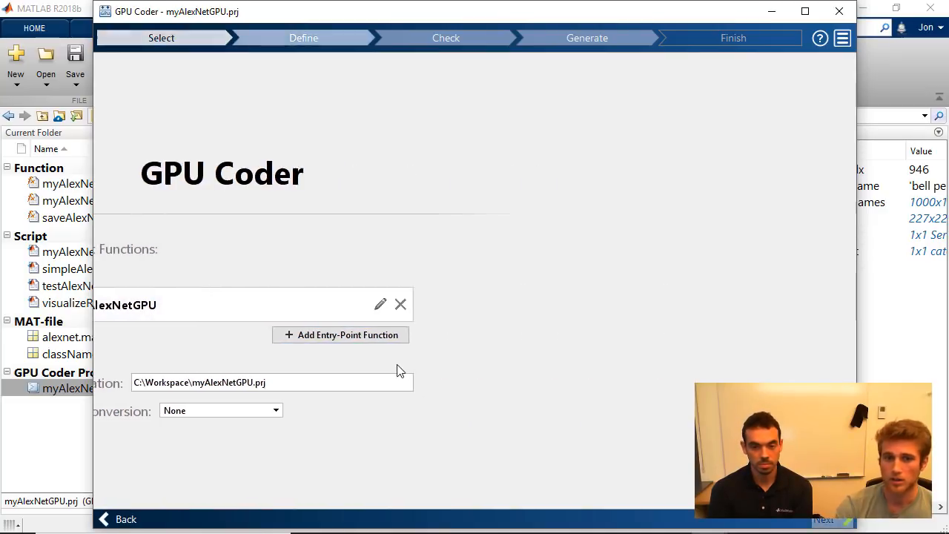
pyautogui.click(823, 519)
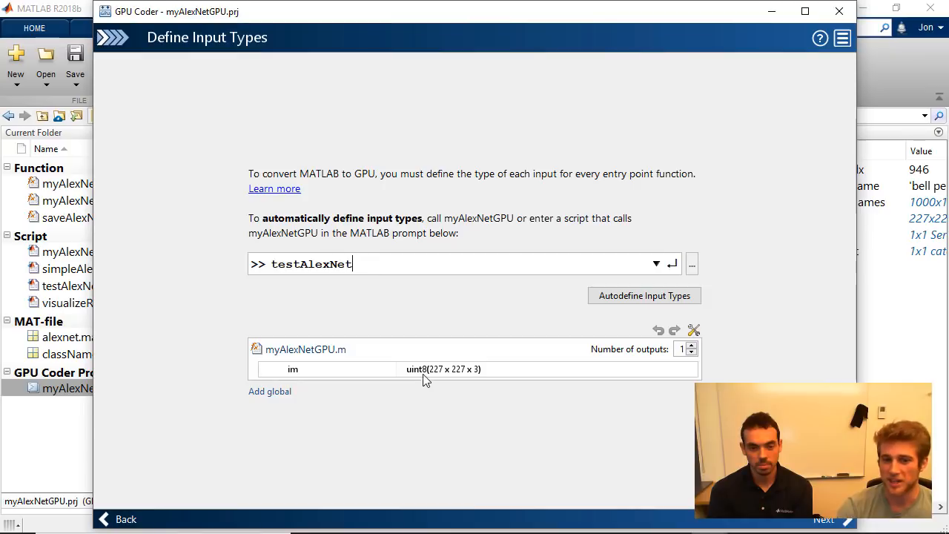
pyautogui.click(444, 369)
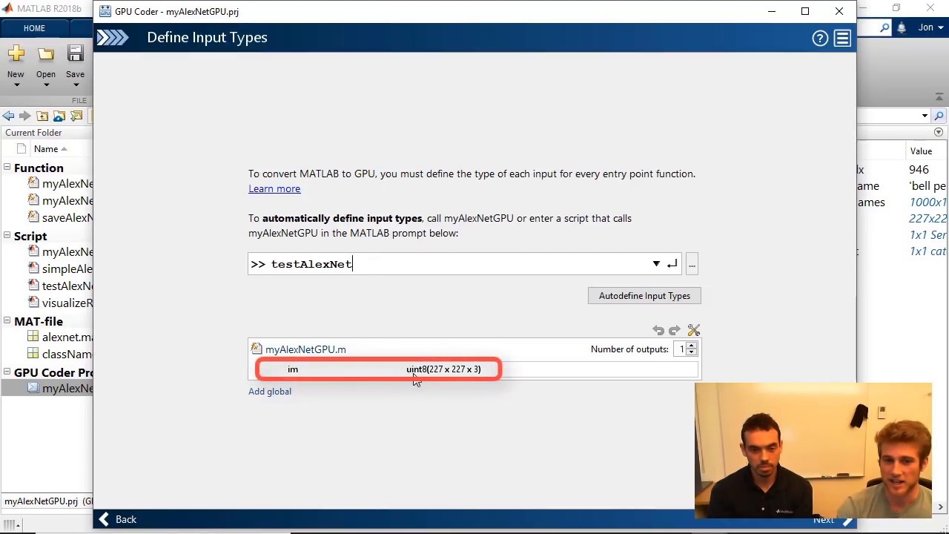
pyautogui.moveTo(466, 371)
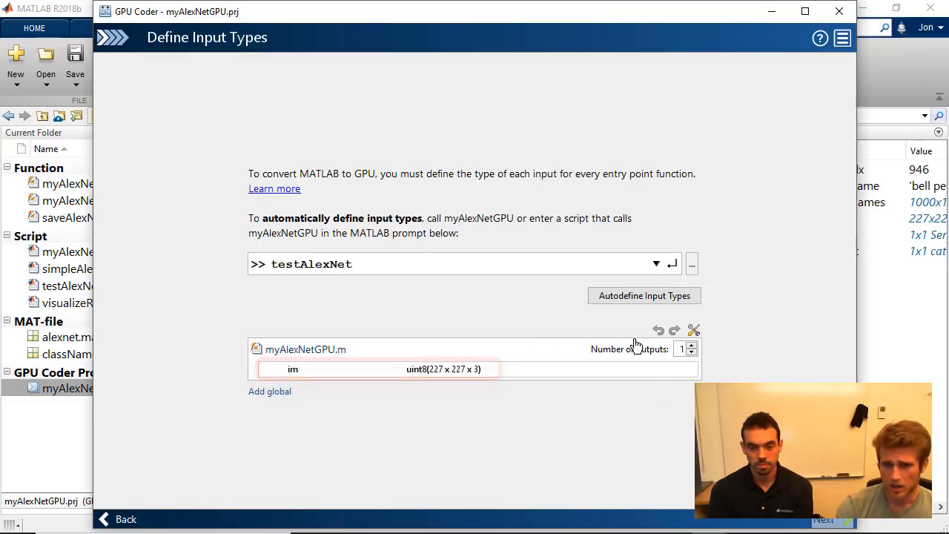
pyautogui.click(823, 519)
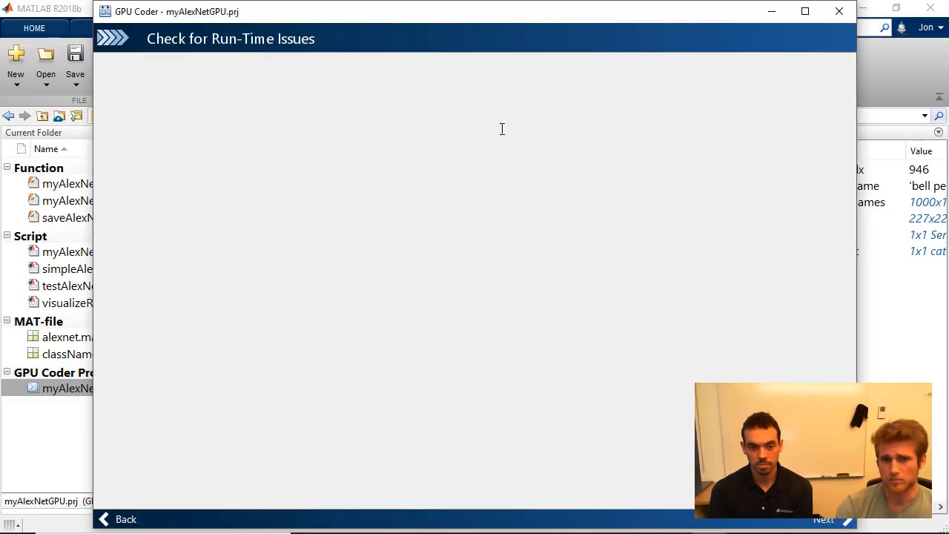
# Step: Advance to Generate Code and keep Static Library as the build type for the Jetson board
pyautogui.click(824, 519)
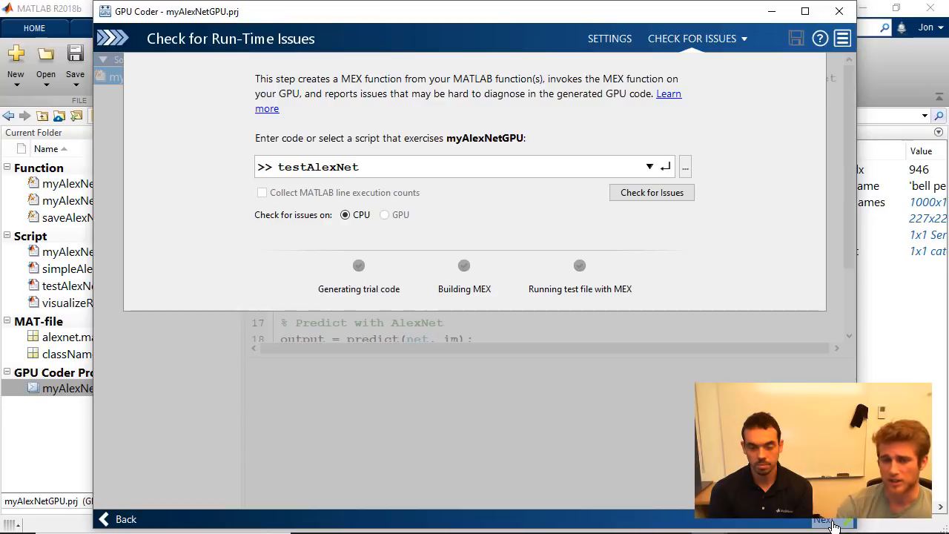
pyautogui.click(824, 519)
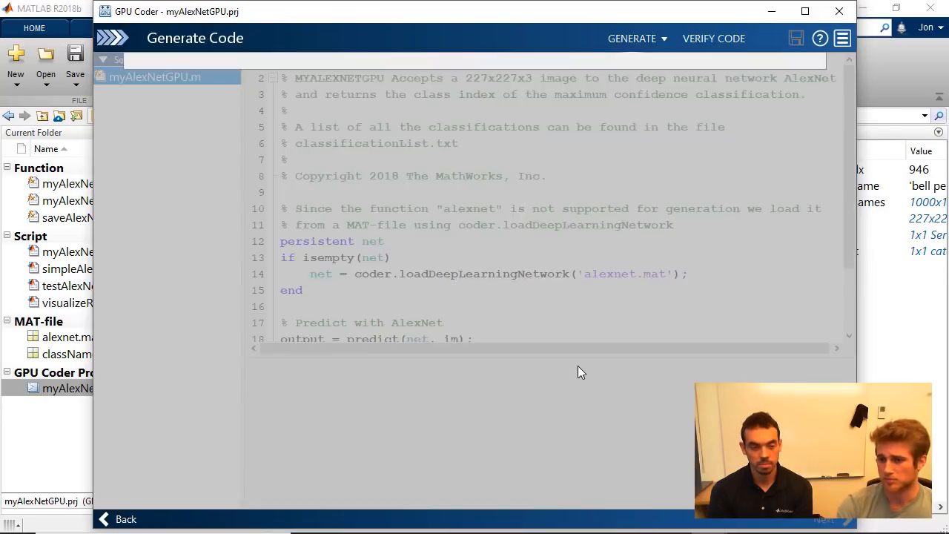
pyautogui.click(631, 39)
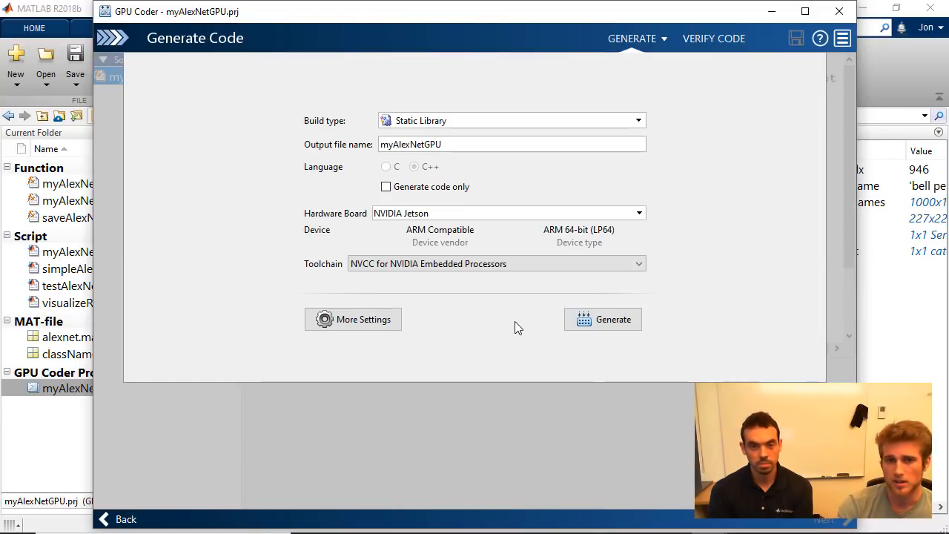
pyautogui.moveTo(576, 104)
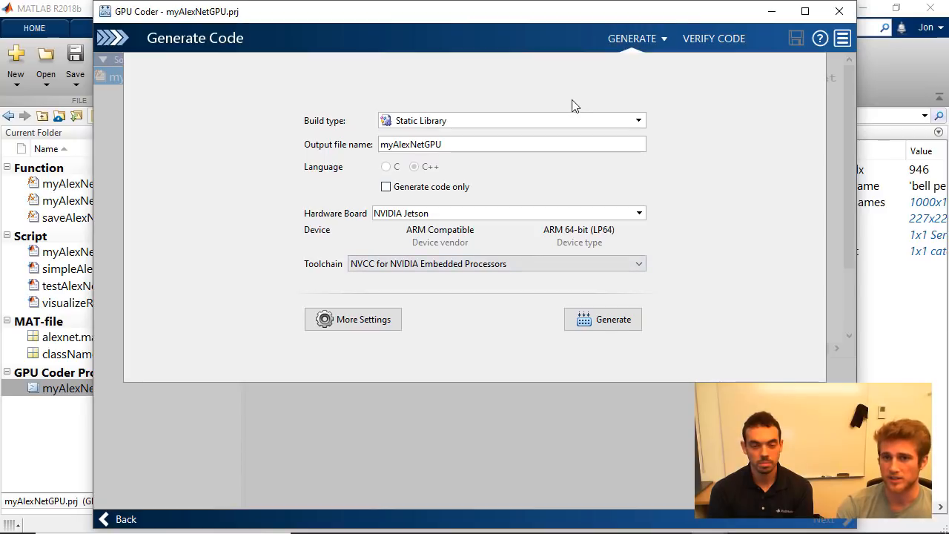
pyautogui.moveTo(578, 125)
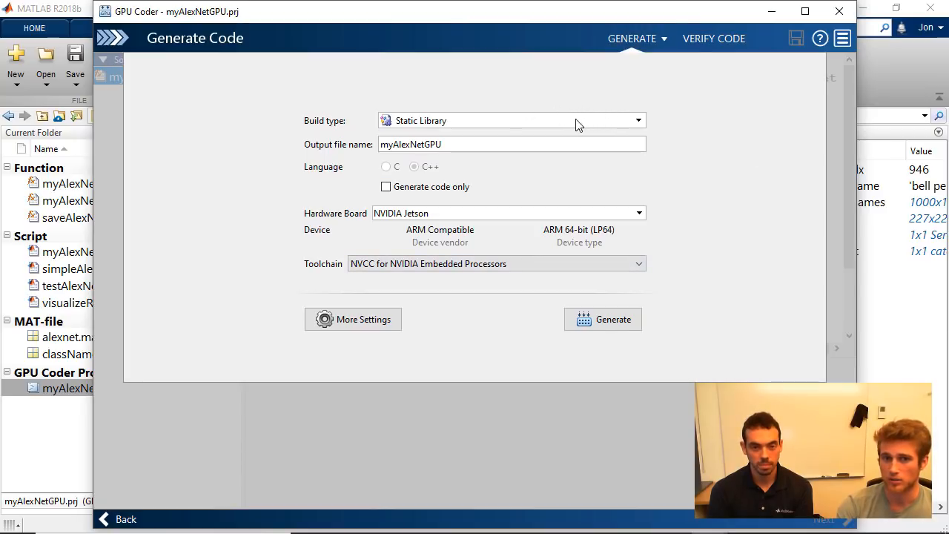
pyautogui.moveTo(391, 123)
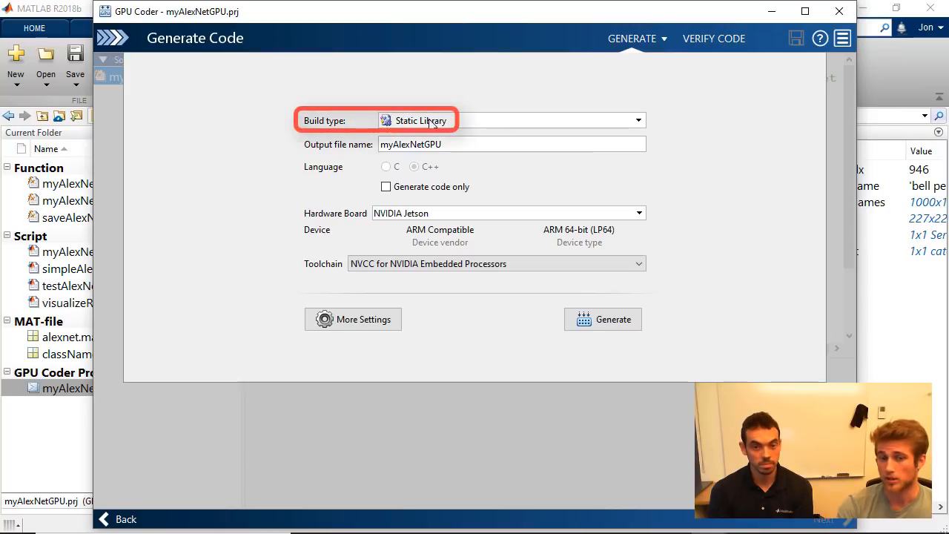
pyautogui.click(636, 120)
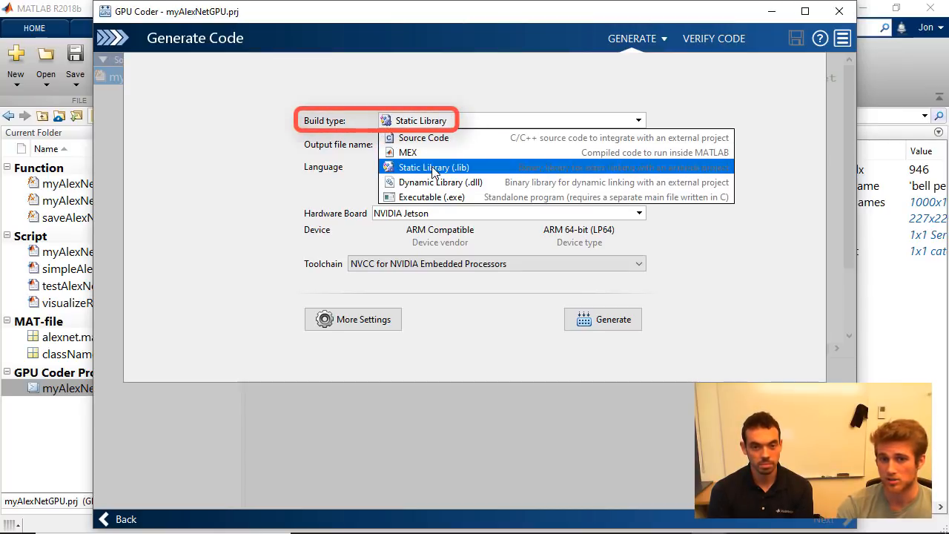
pyautogui.click(433, 166)
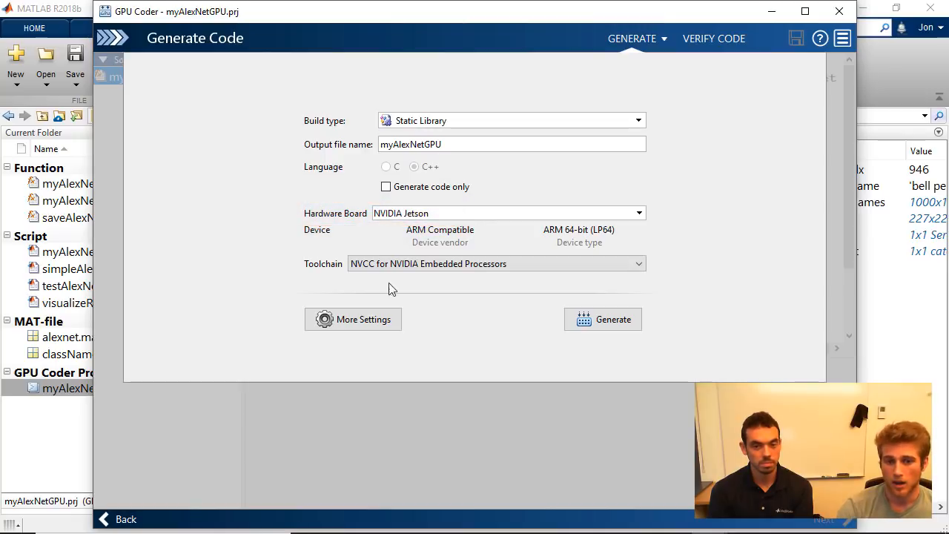
# Step: Review More Settings: Jetson hardware login and cuDNN deep learning target library, then close
pyautogui.click(353, 319)
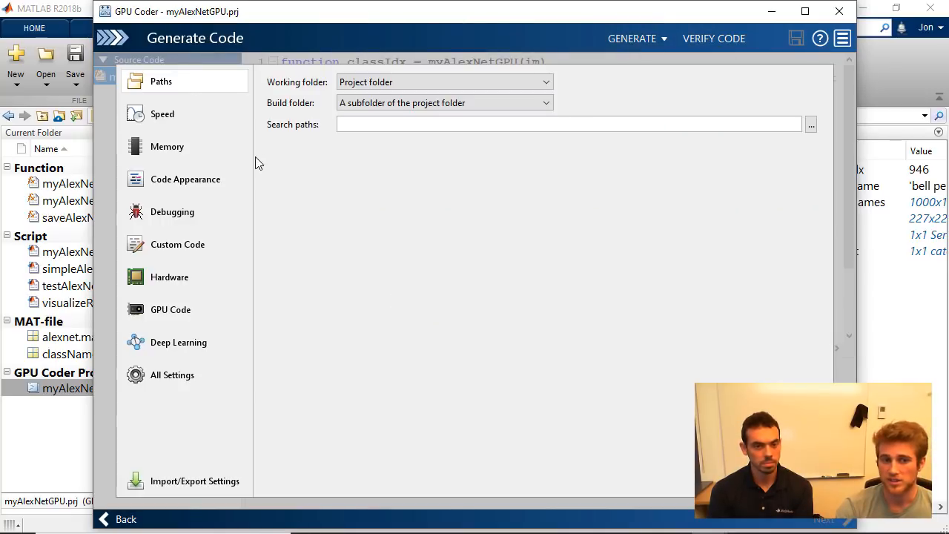
pyautogui.moveTo(169, 278)
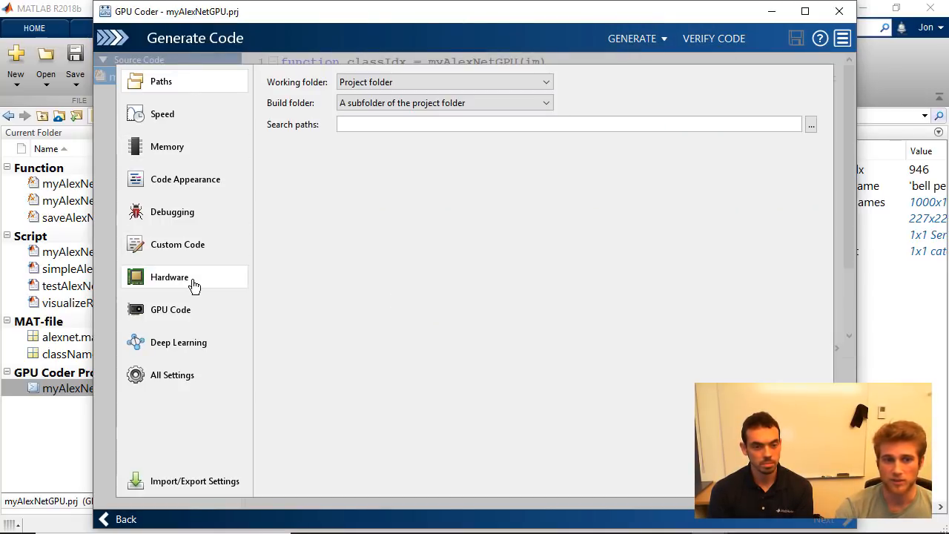
pyautogui.click(170, 277)
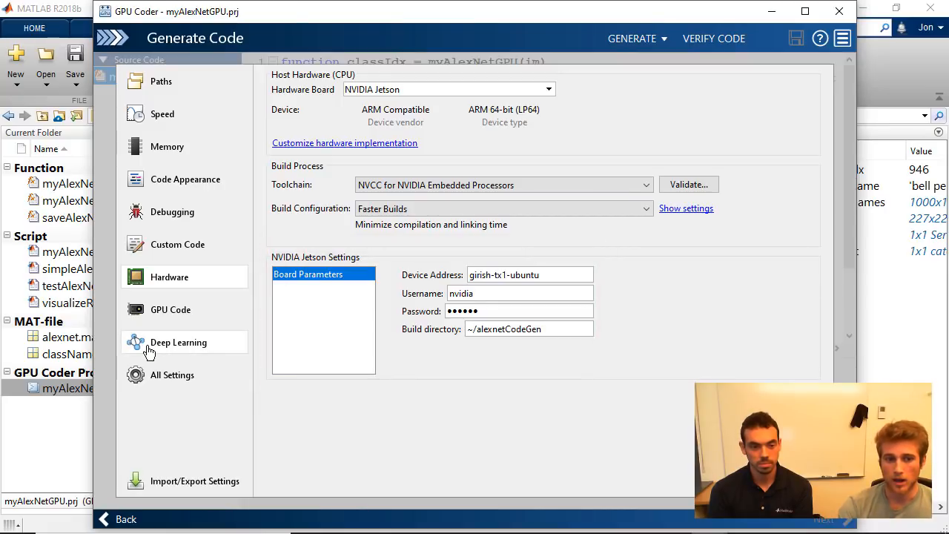
pyautogui.click(178, 341)
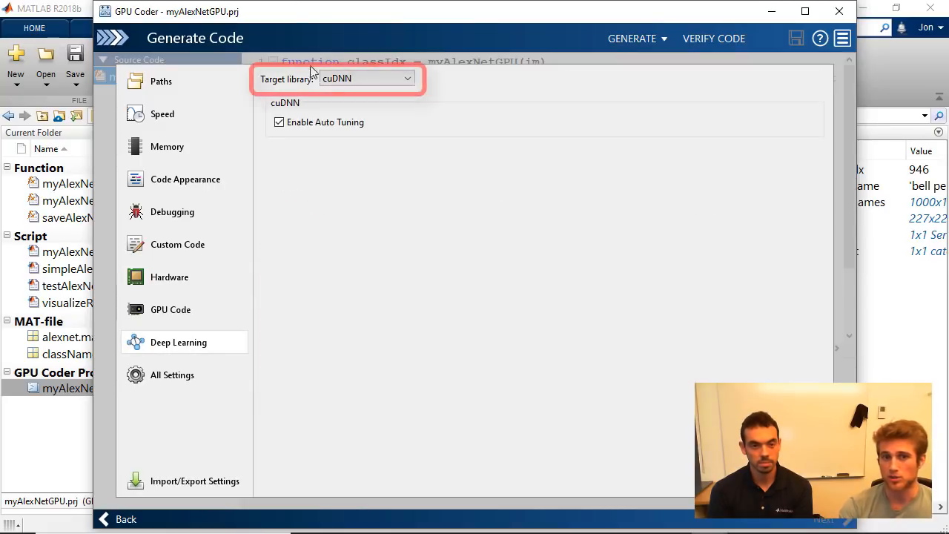
pyautogui.moveTo(329, 103)
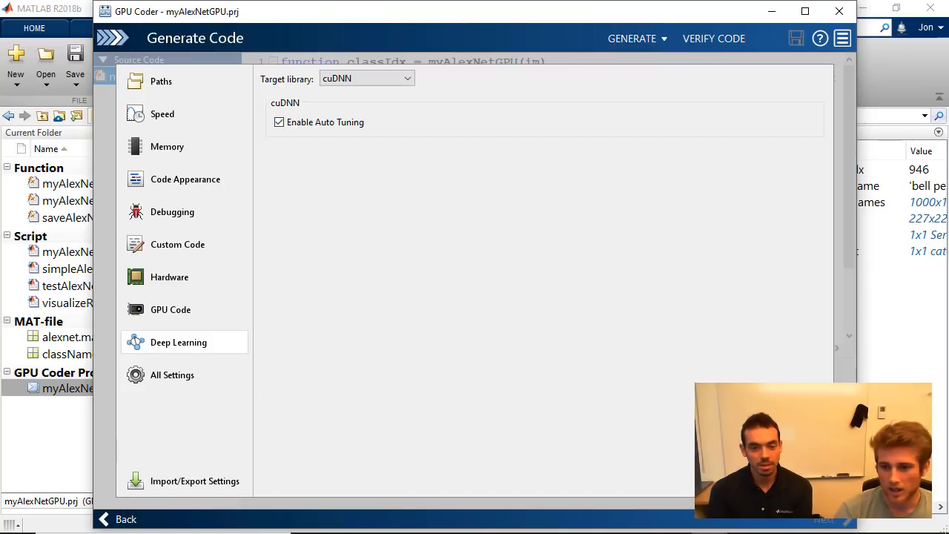
pyautogui.click(125, 519)
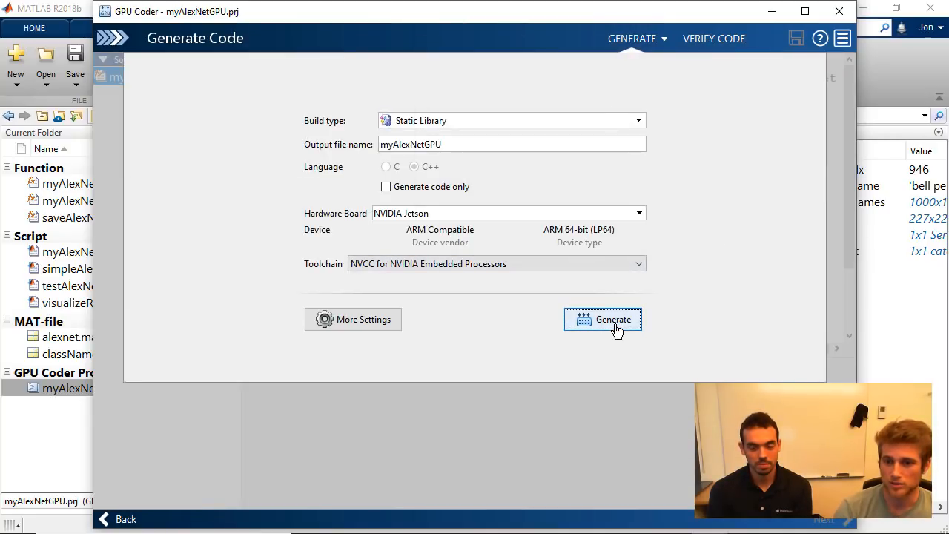
# Step: Build the myAlexNetGPU.a static library for the NVIDIA Jetson and confirm the build succeeds
pyautogui.click(602, 319)
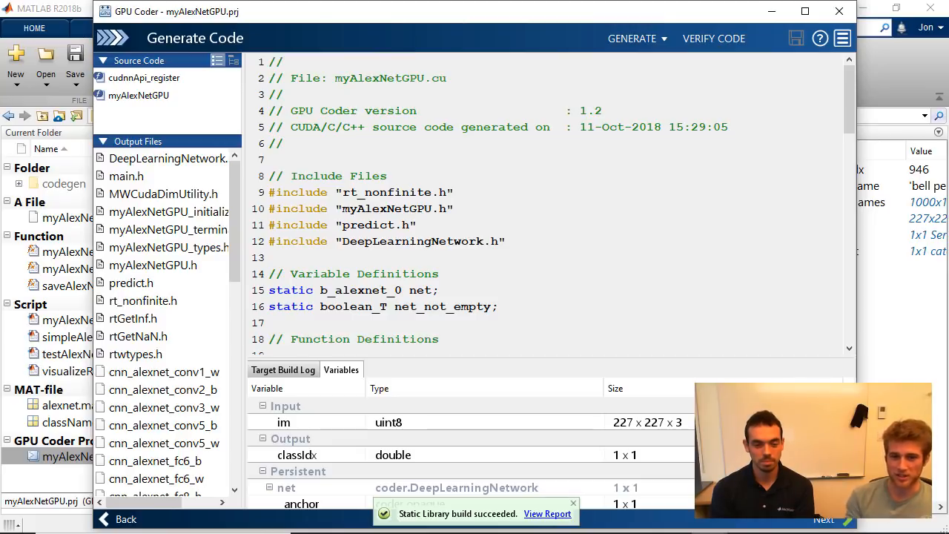
pyautogui.moveTo(667, 513)
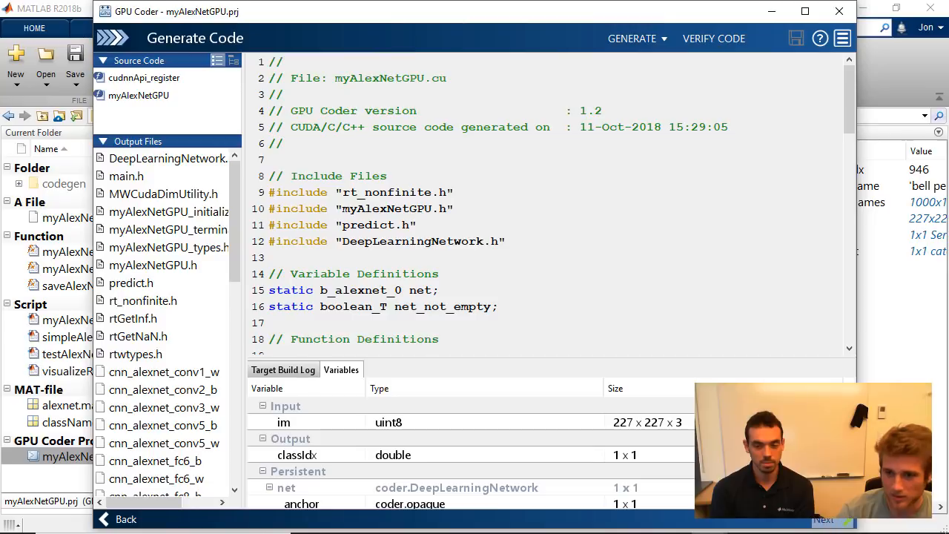
pyautogui.moveTo(83, 477)
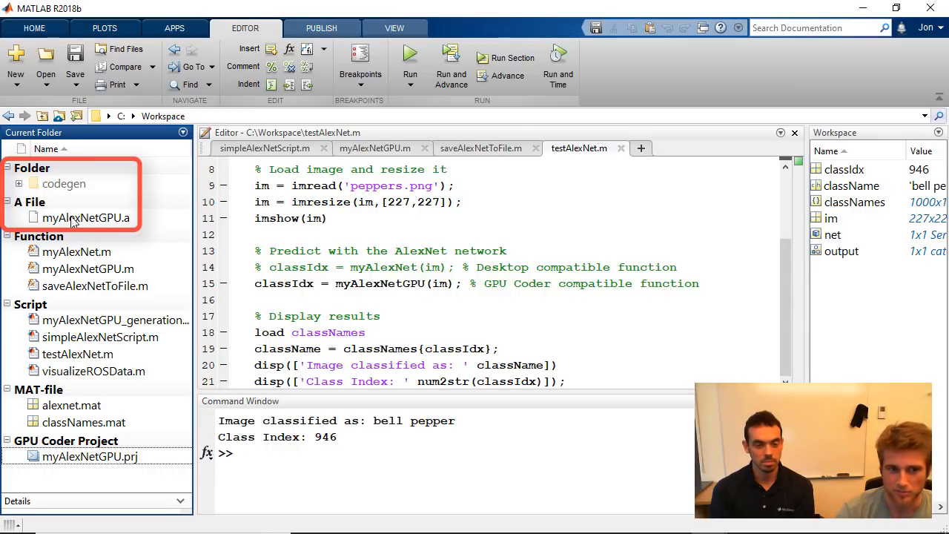
pyautogui.moveTo(96, 219)
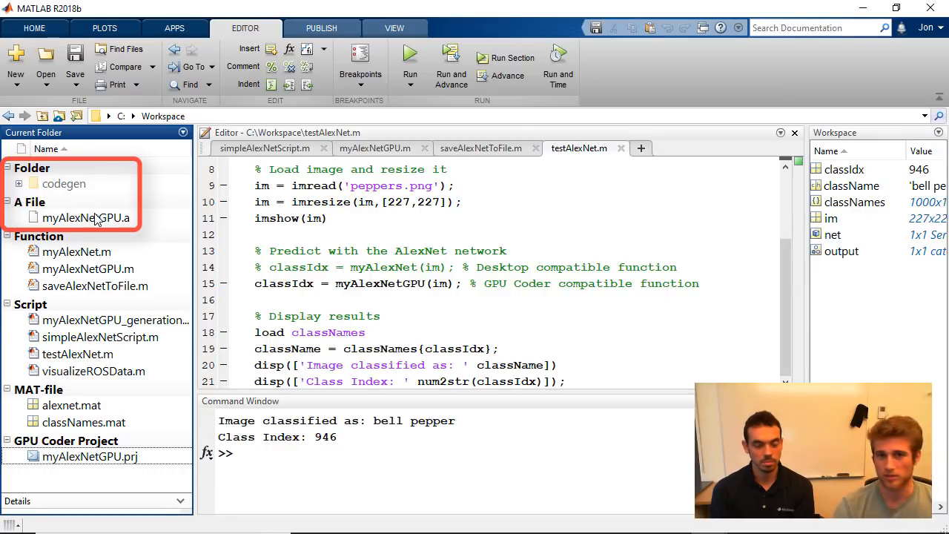